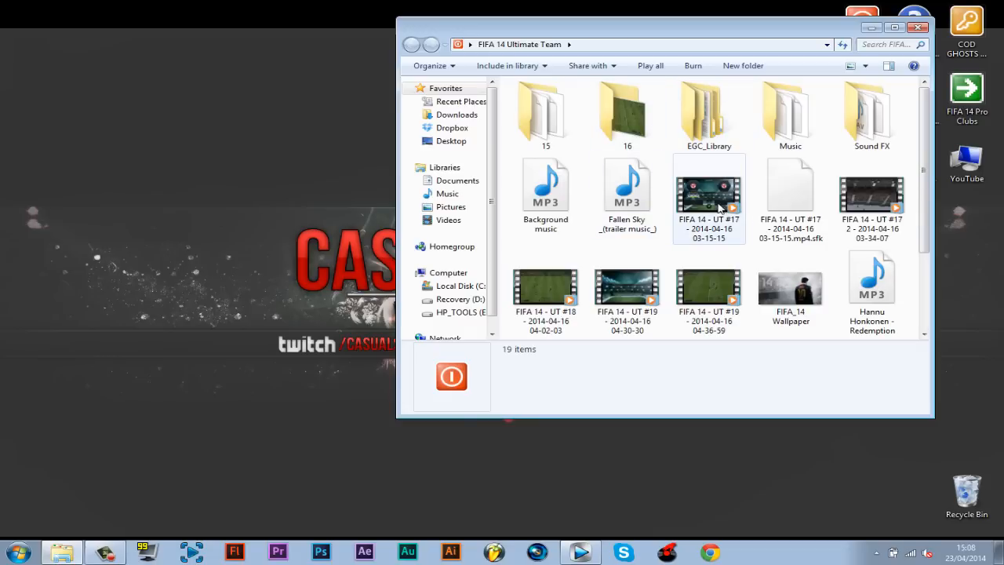
- Open the FIFA 14 - UT #17 squad video from Explorer onto a Vegas Pro timeline
click(708, 192)
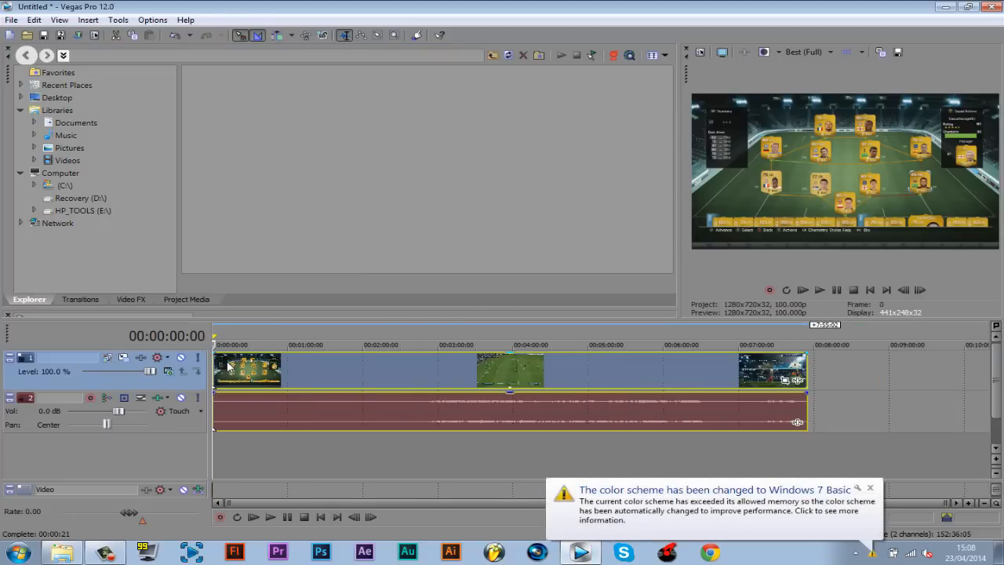
- Confirm the squad video event's Properties and dismiss the colour scheme warning
right_click(247, 369)
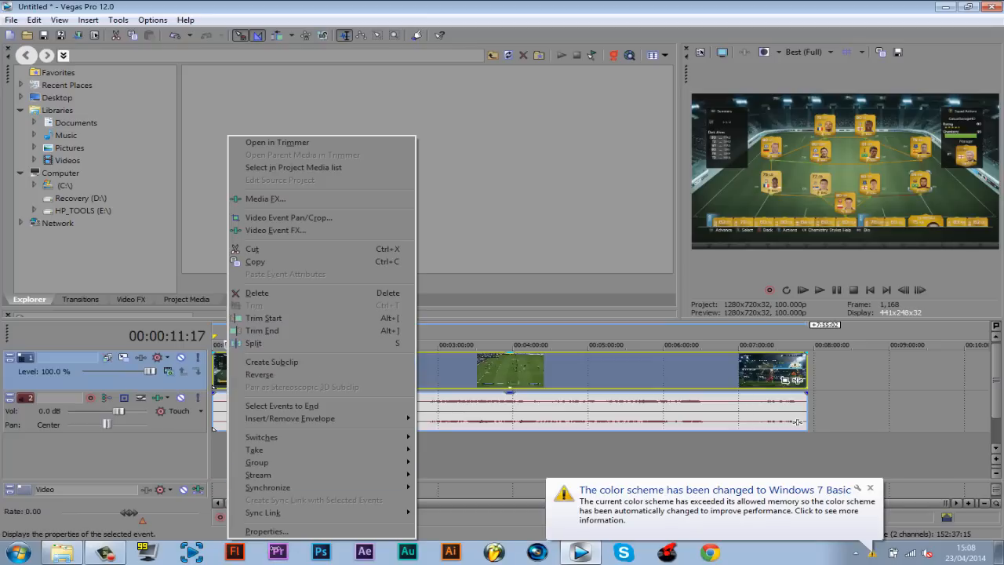
click(267, 531)
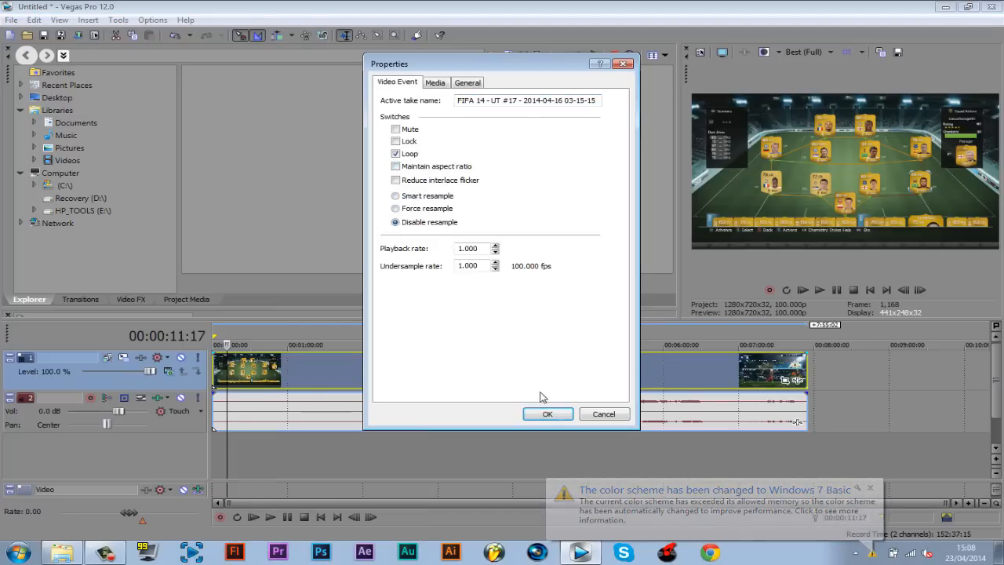
click(547, 413)
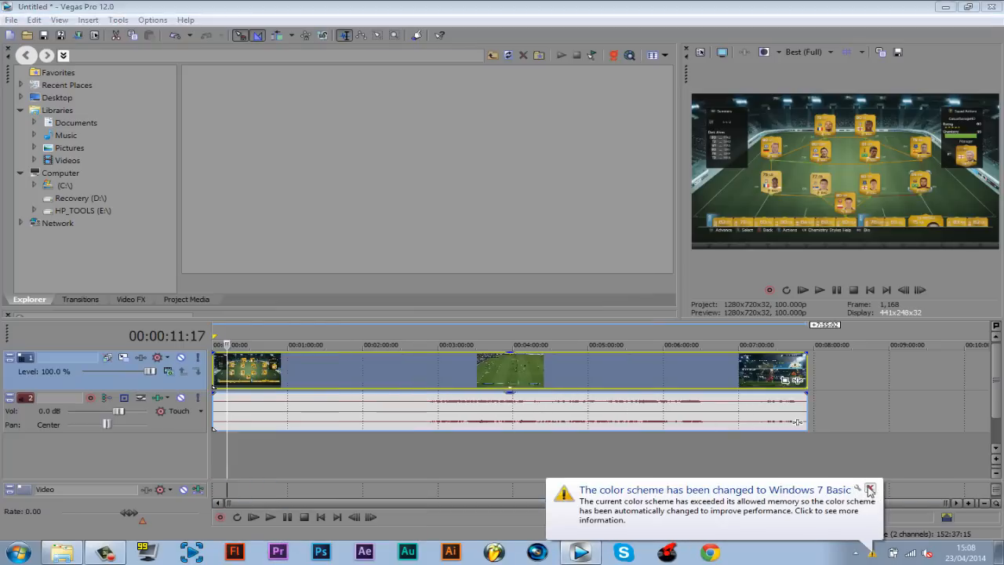
click(869, 488)
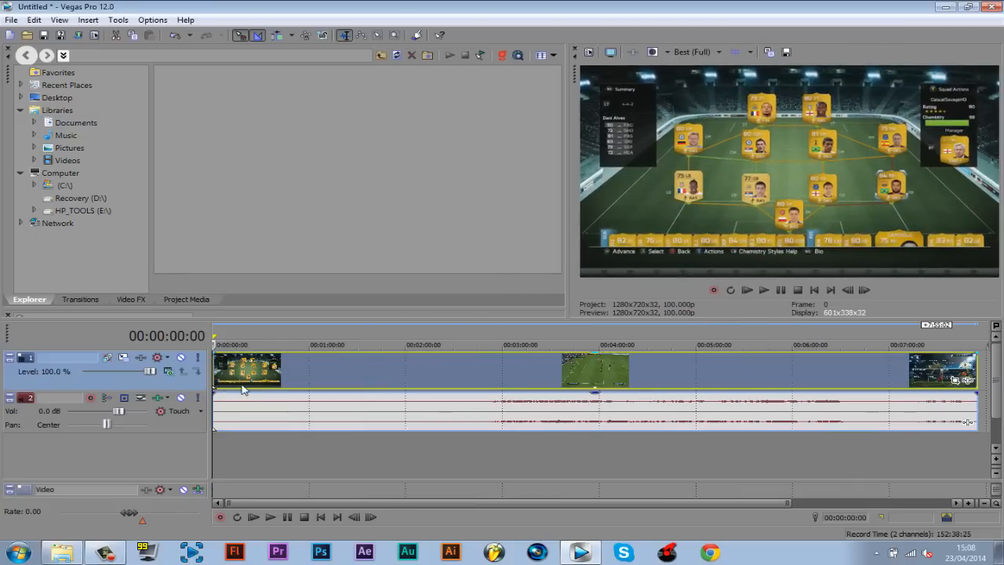
- Duplicate the video track holding the squad clip
right_click(243, 384)
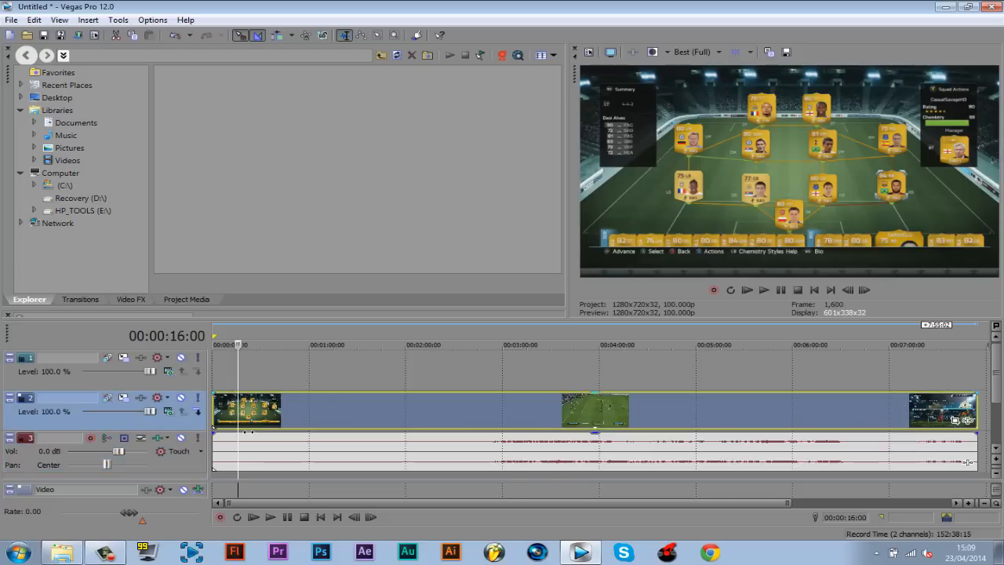
mouse_move(218, 383)
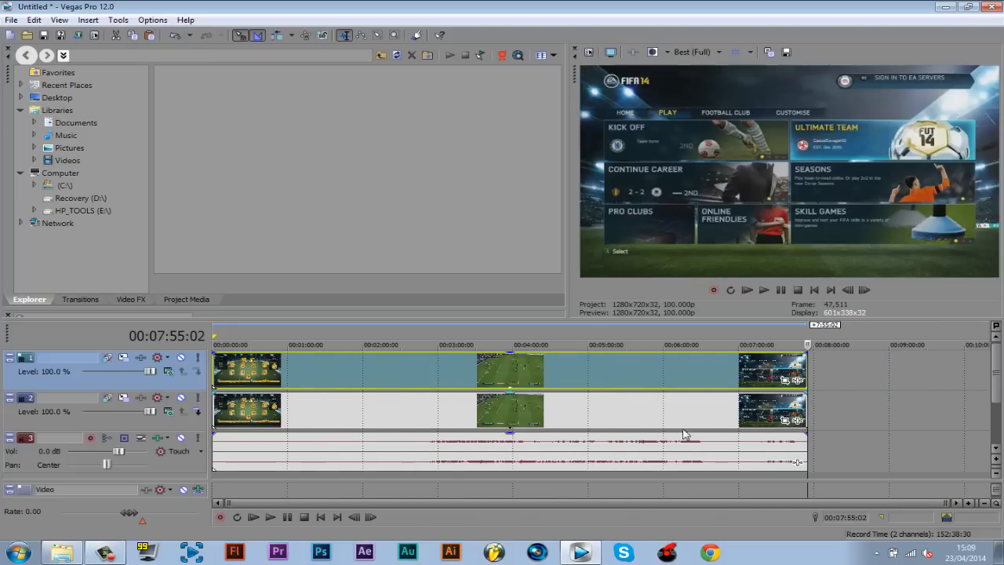
mouse_move(220, 419)
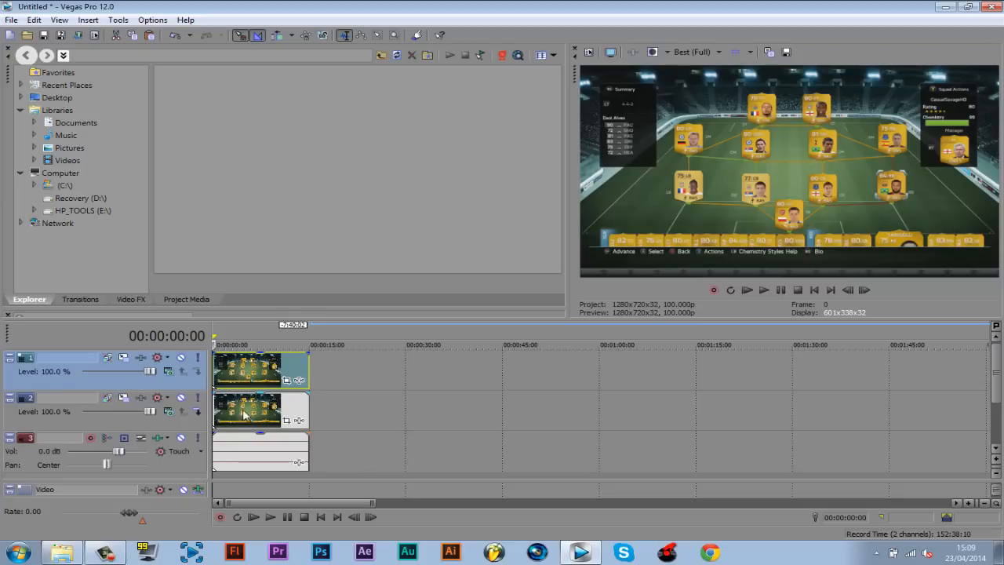
mouse_move(246, 376)
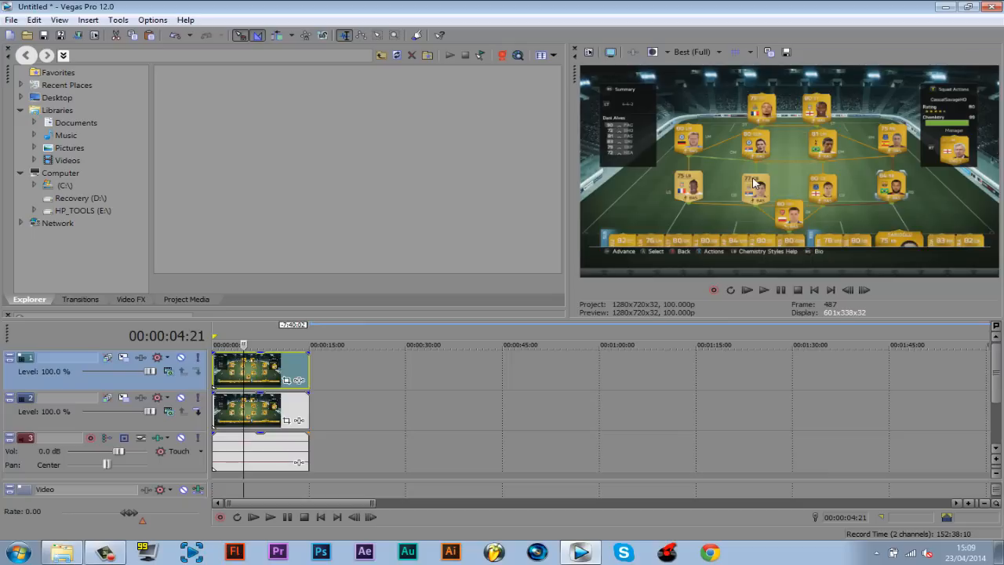
mouse_move(784, 220)
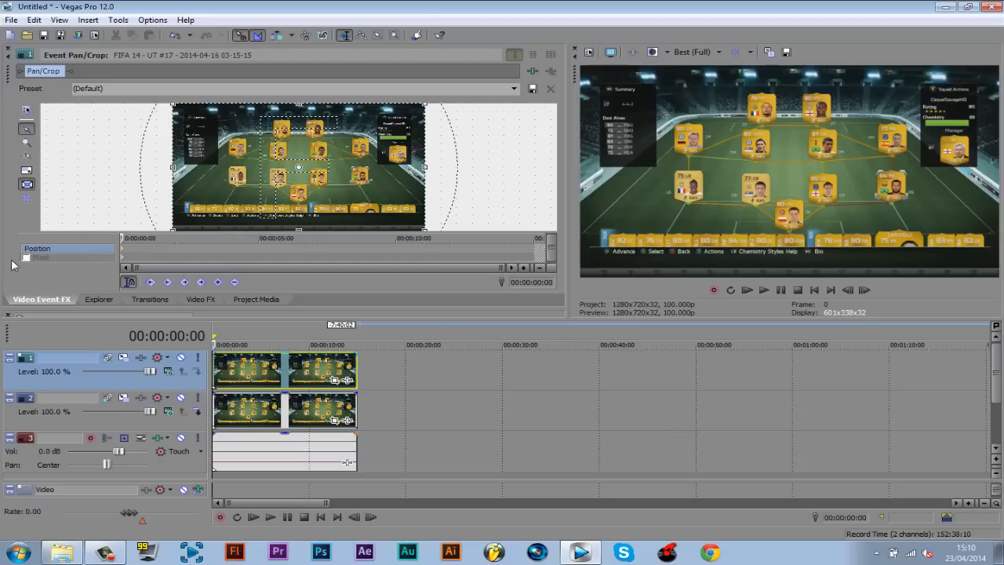
- Enable Mask for the top squad event in the pan and crop editor
click(26, 257)
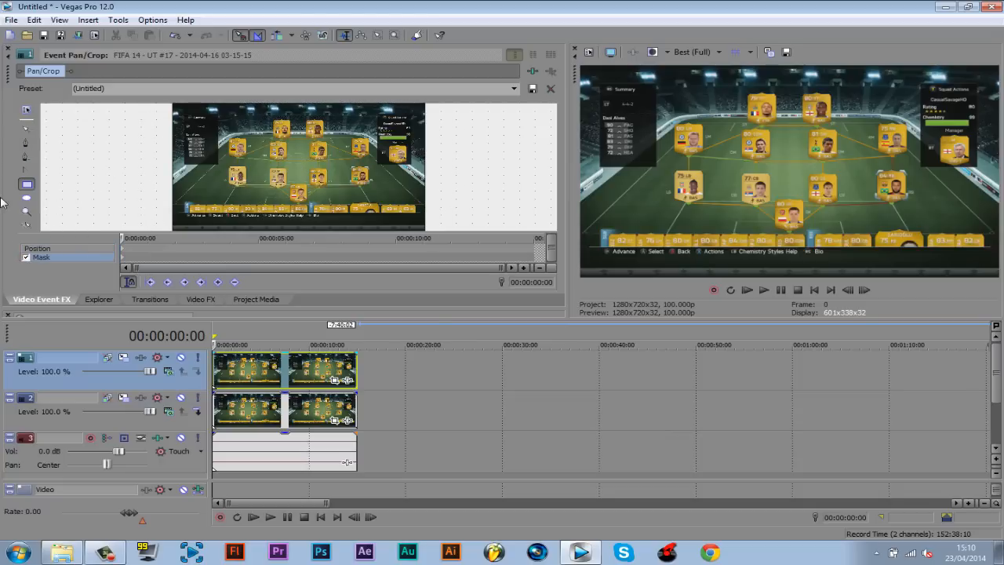
mouse_move(25, 185)
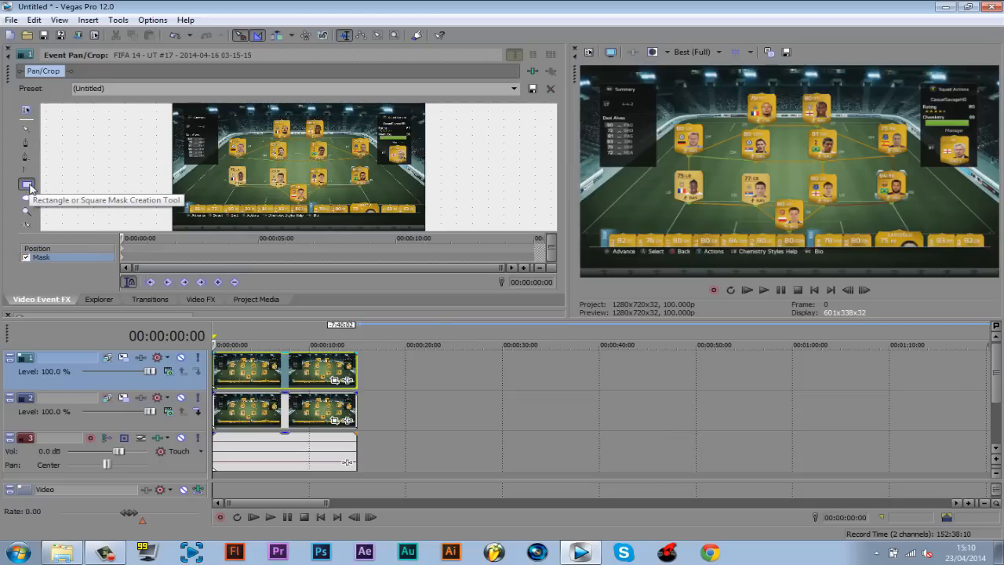
mouse_move(26, 197)
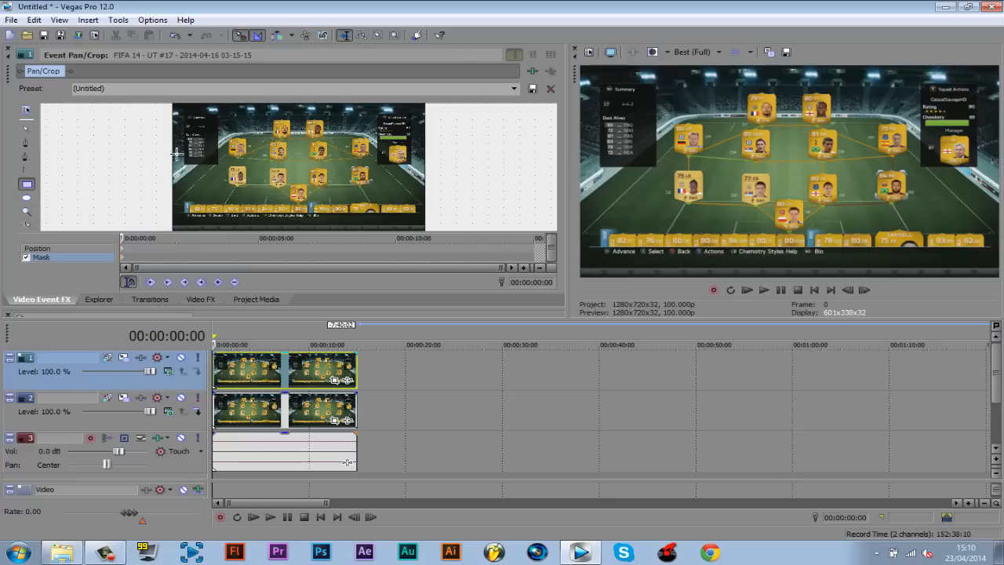
mouse_move(48, 131)
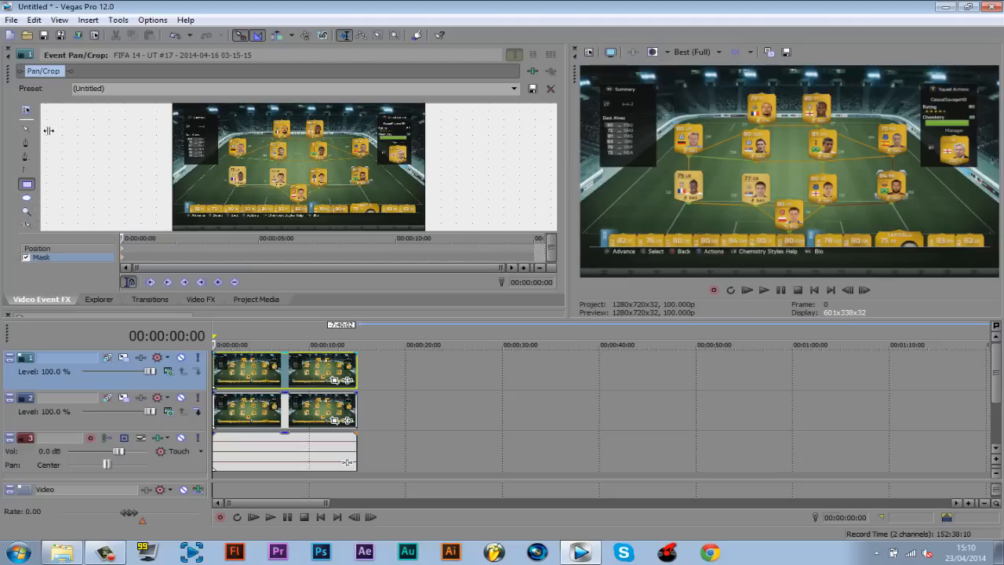
mouse_move(26, 141)
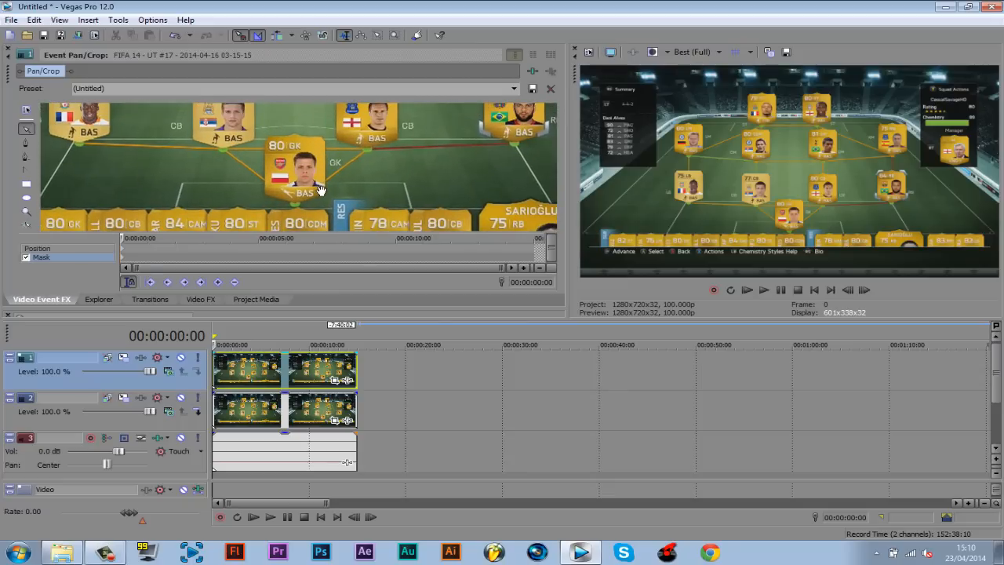
mouse_move(27, 185)
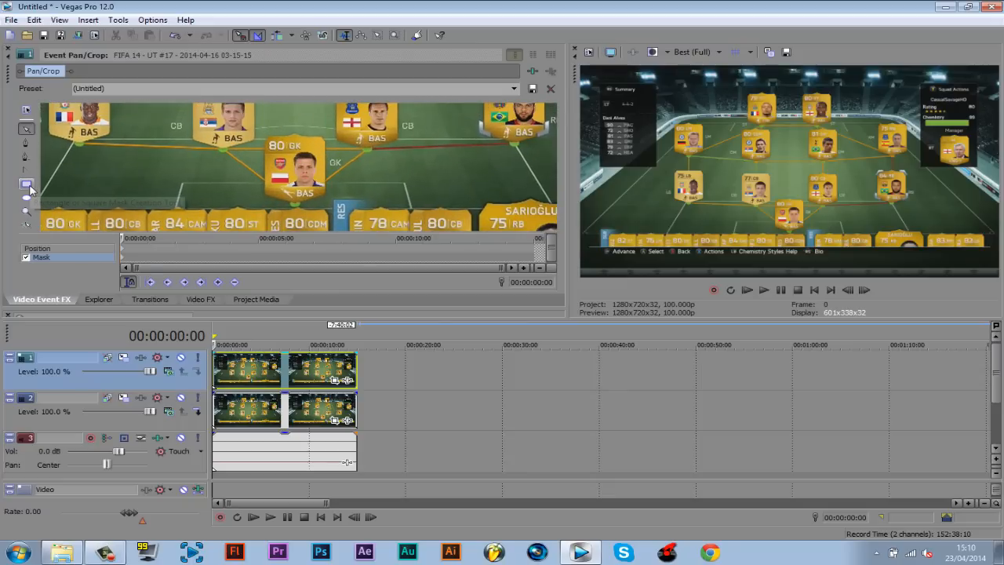
mouse_move(26, 184)
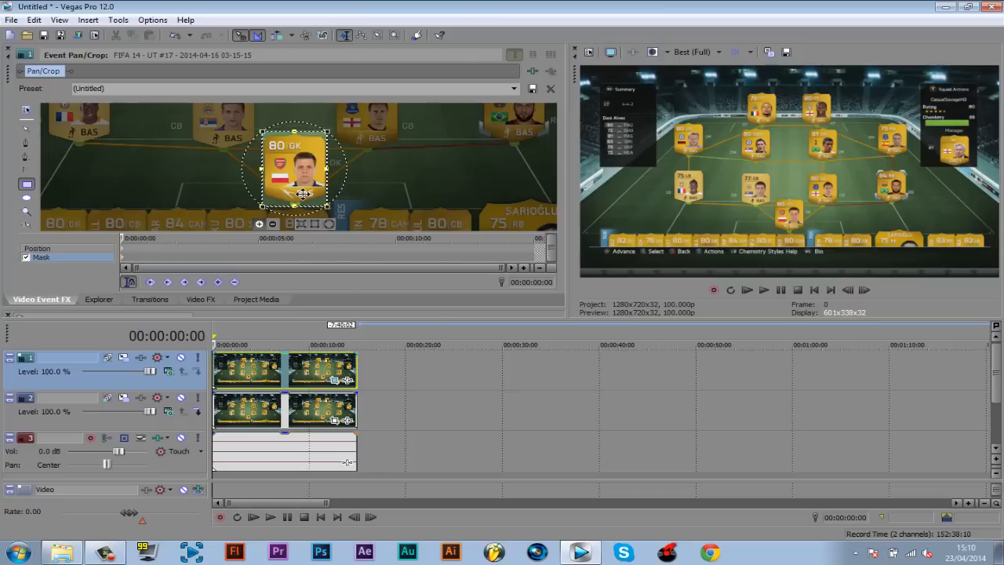
mouse_move(212, 300)
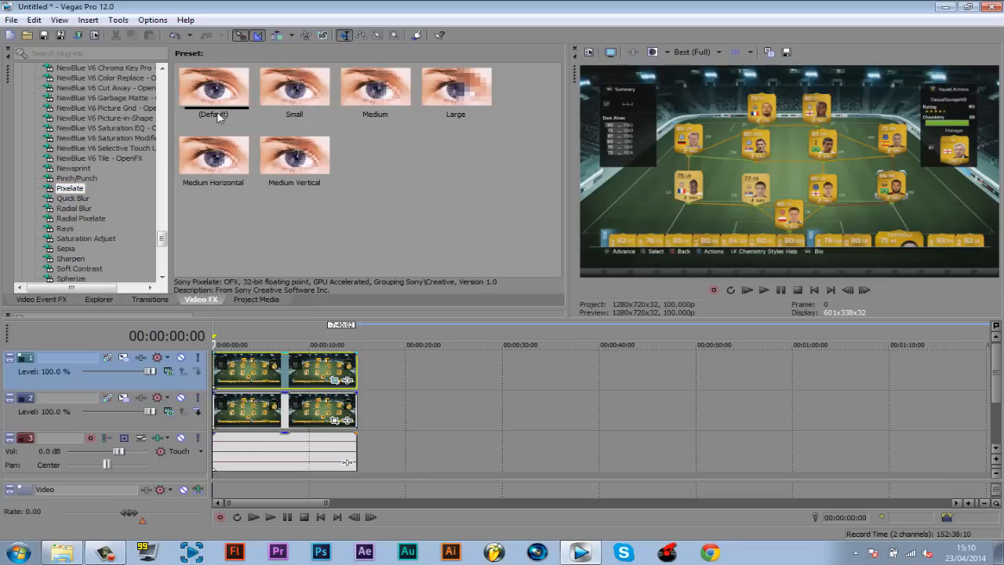
- Apply Pixelate to the top clip using the Medium Horizontal preset
click(214, 87)
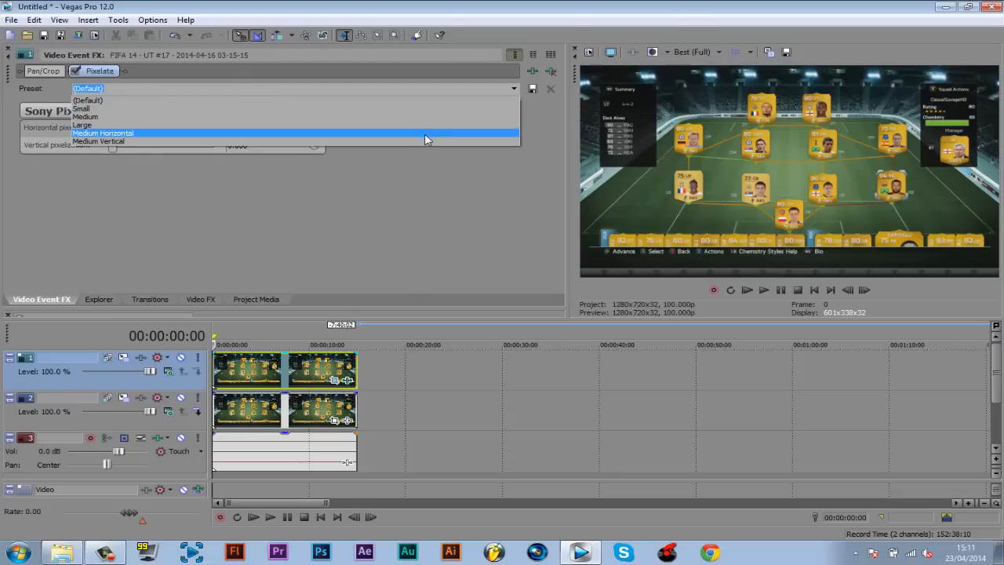
click(97, 141)
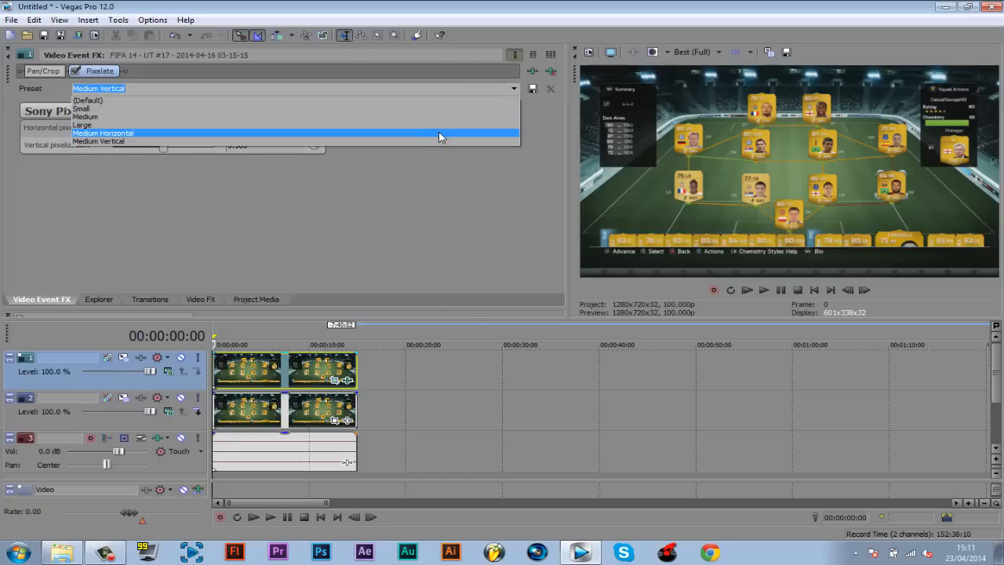
click(102, 132)
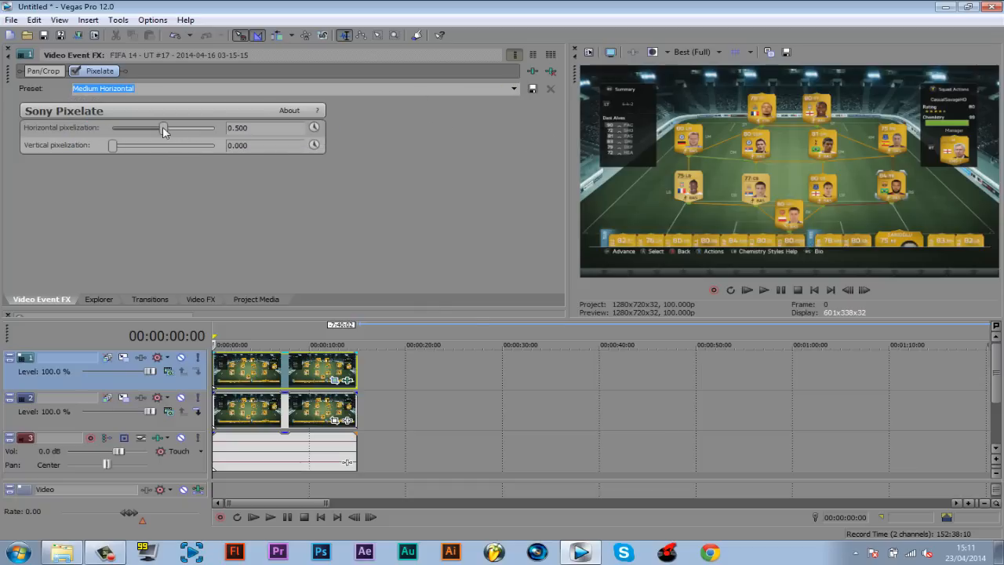
- Set Horizontal and Vertical pixelization to about 0.925
drag(163, 127, 171, 128)
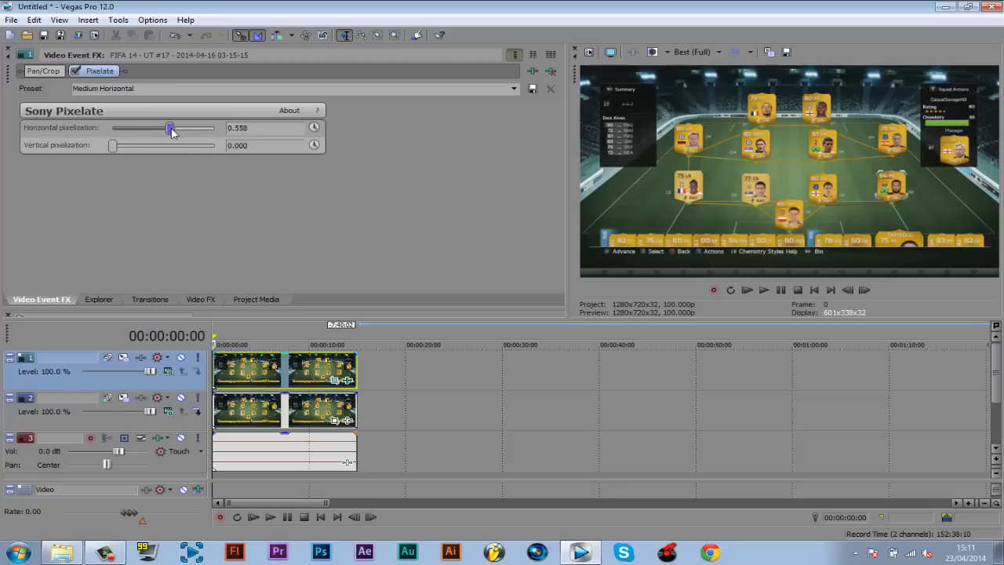
drag(170, 127, 202, 127)
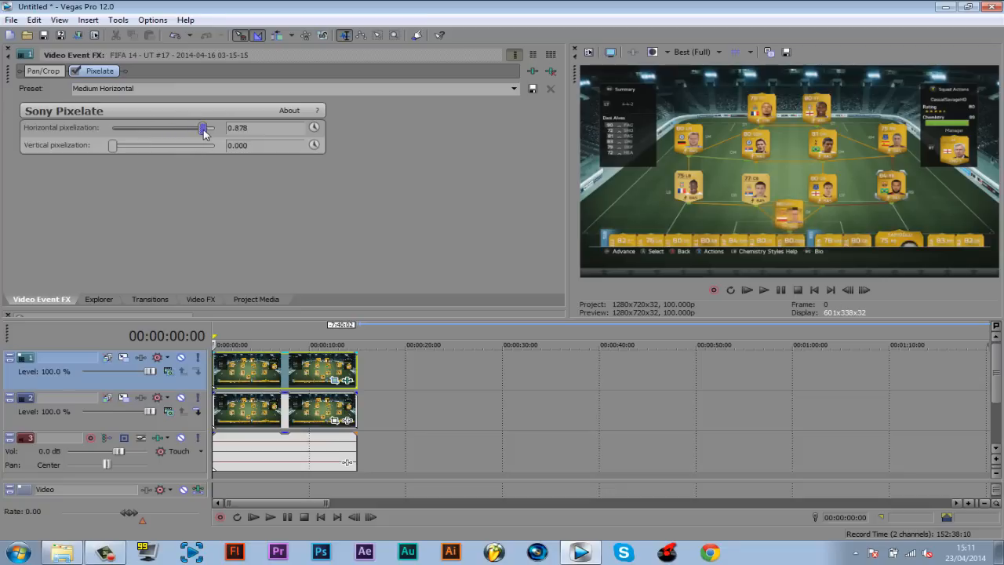
drag(203, 128, 211, 128)
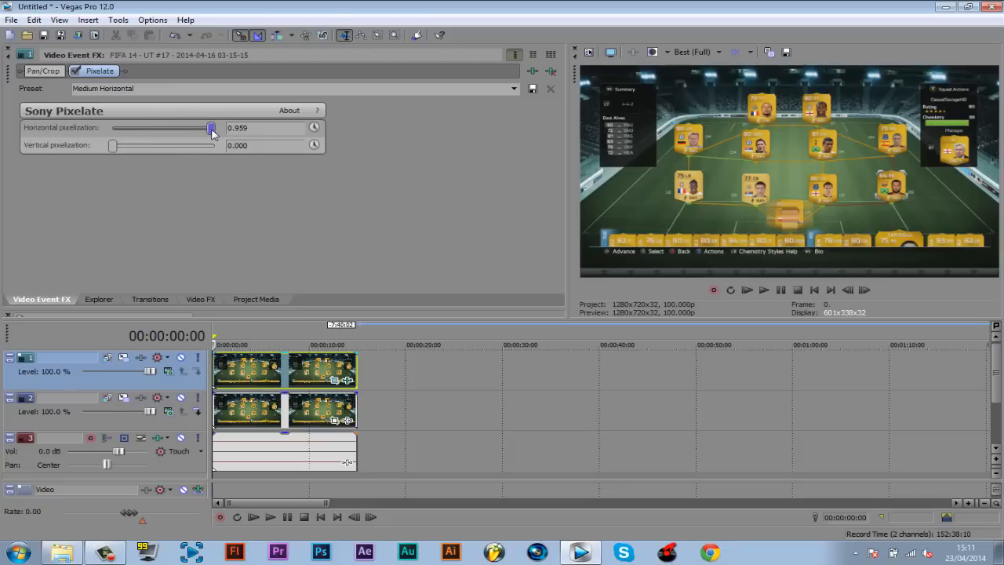
drag(211, 128, 208, 128)
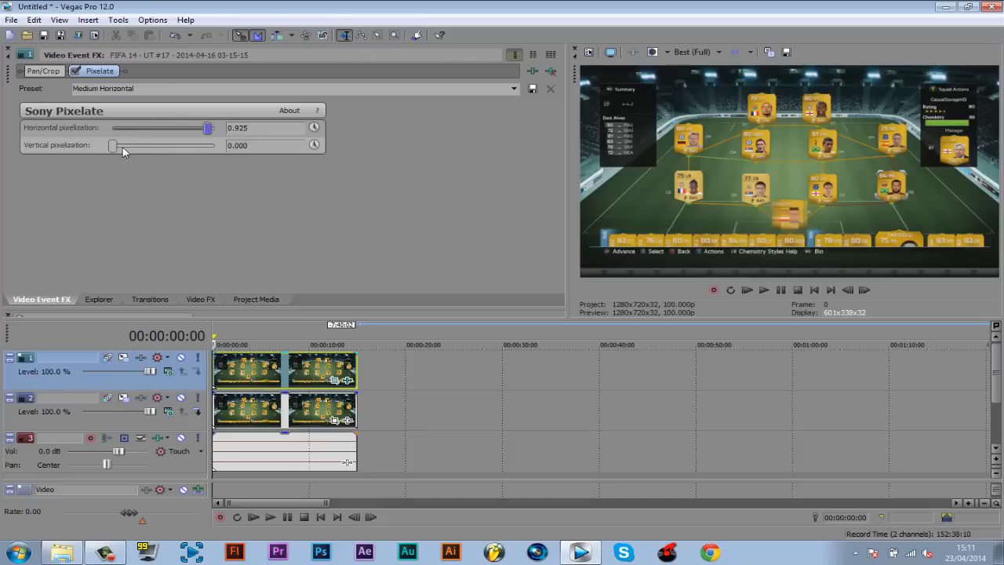
drag(112, 145, 208, 145)
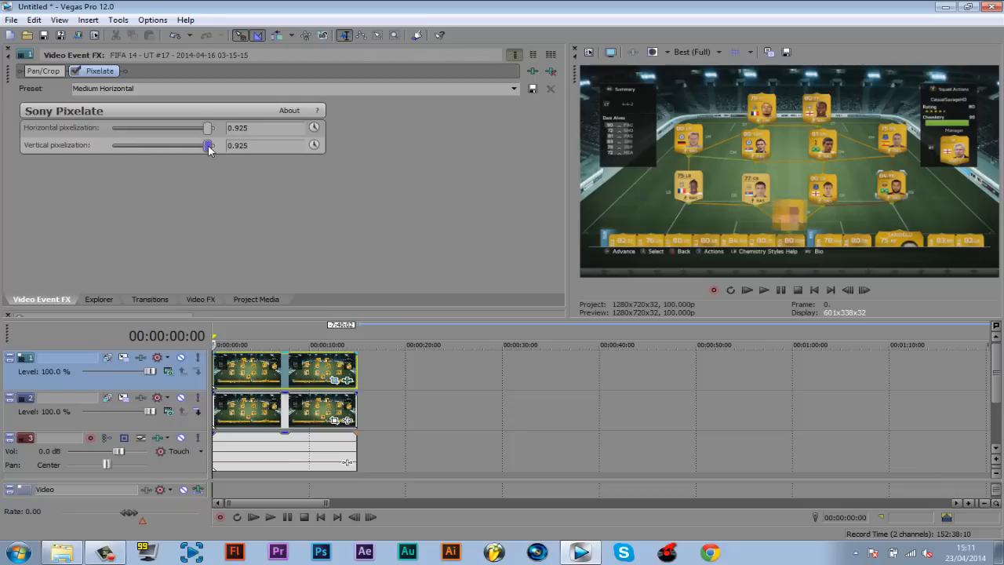
drag(207, 145, 197, 145)
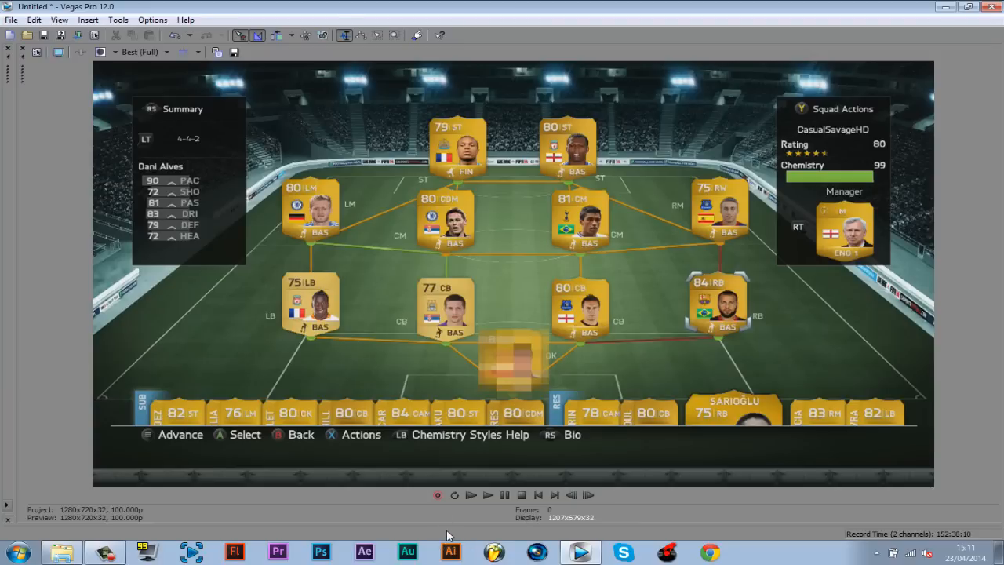
mouse_move(22, 369)
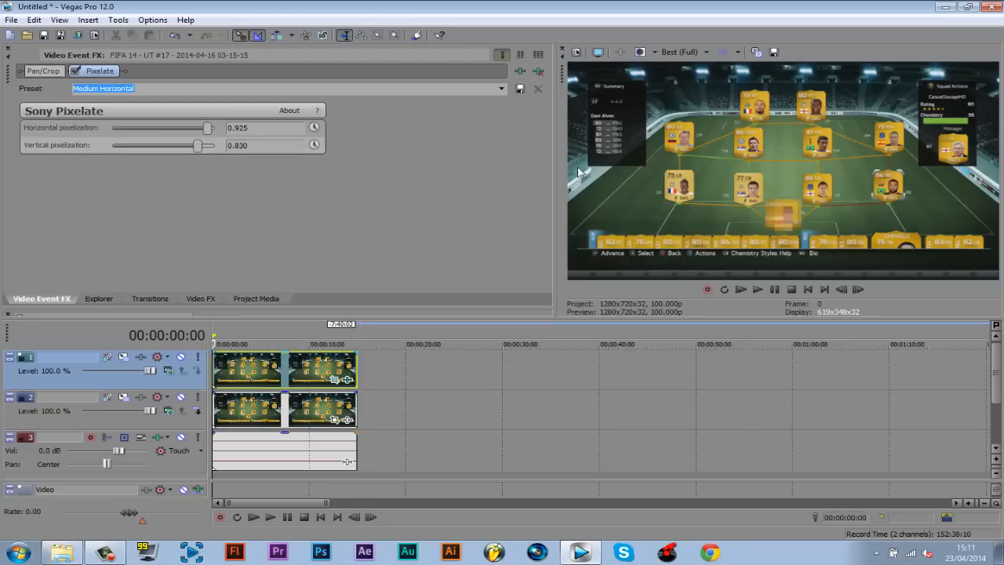
mouse_move(566, 186)
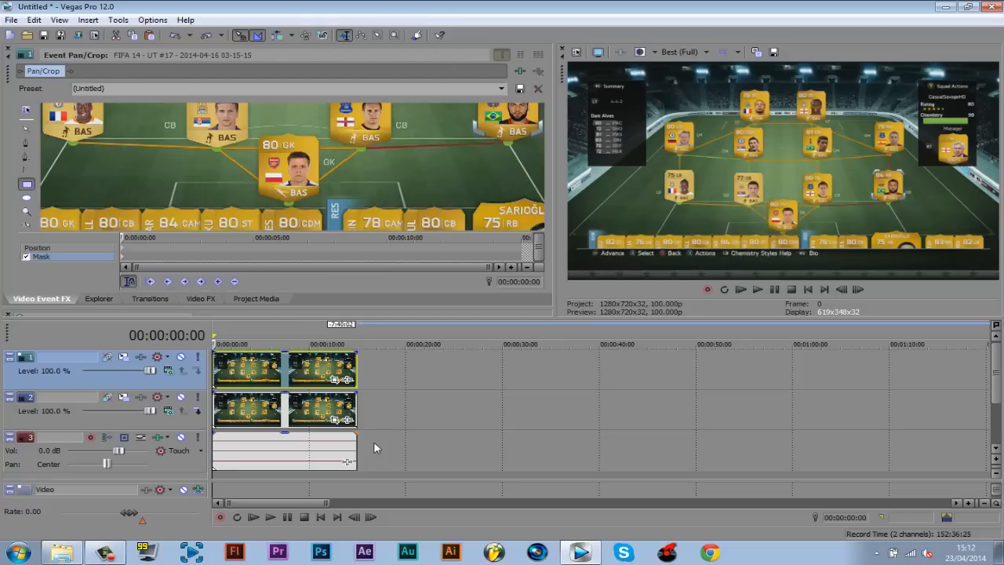
mouse_move(241, 355)
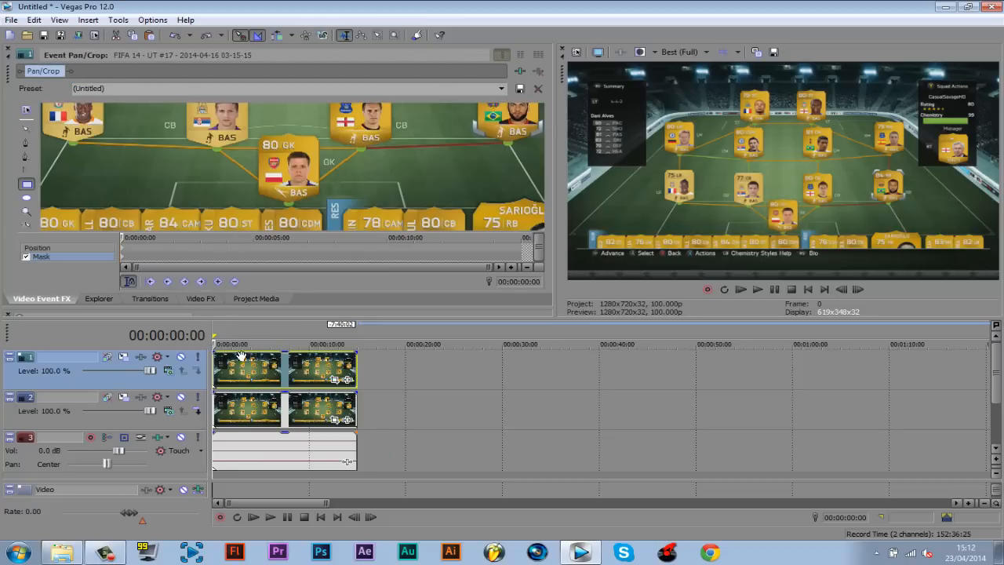
mouse_move(33, 151)
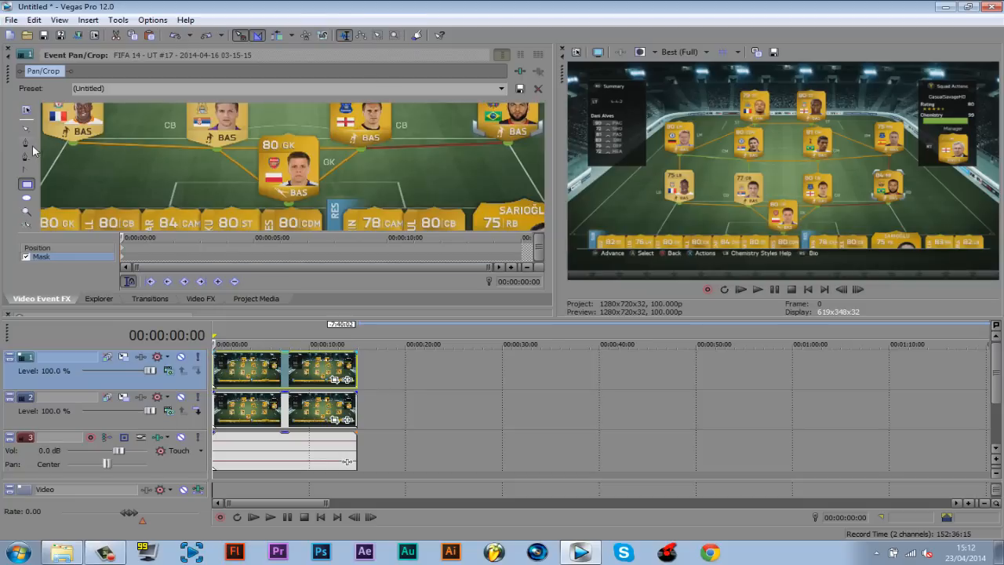
mouse_move(26, 146)
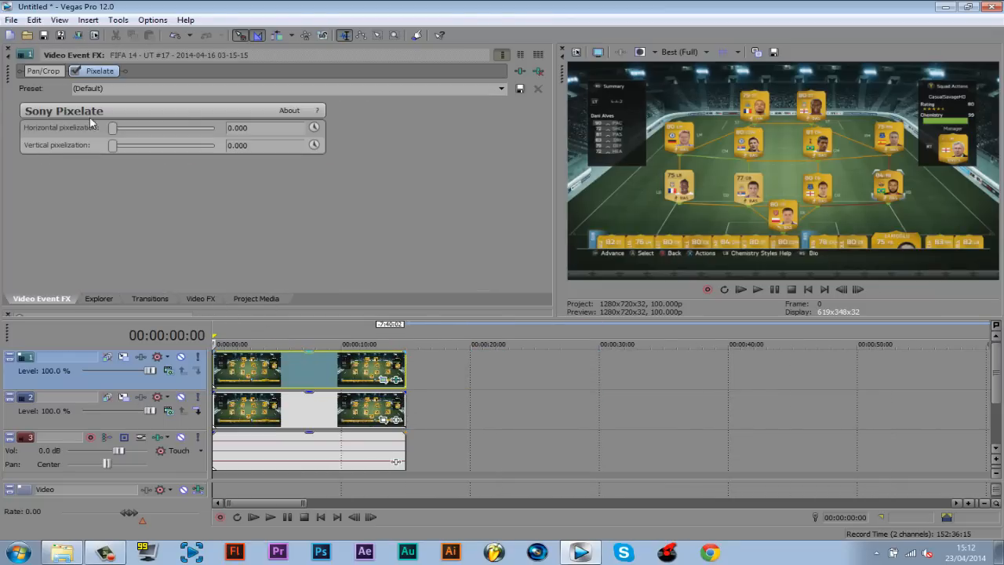
- Set Horizontal pixelization to about 0.912 and Vertical to 0.150
drag(112, 128, 117, 127)
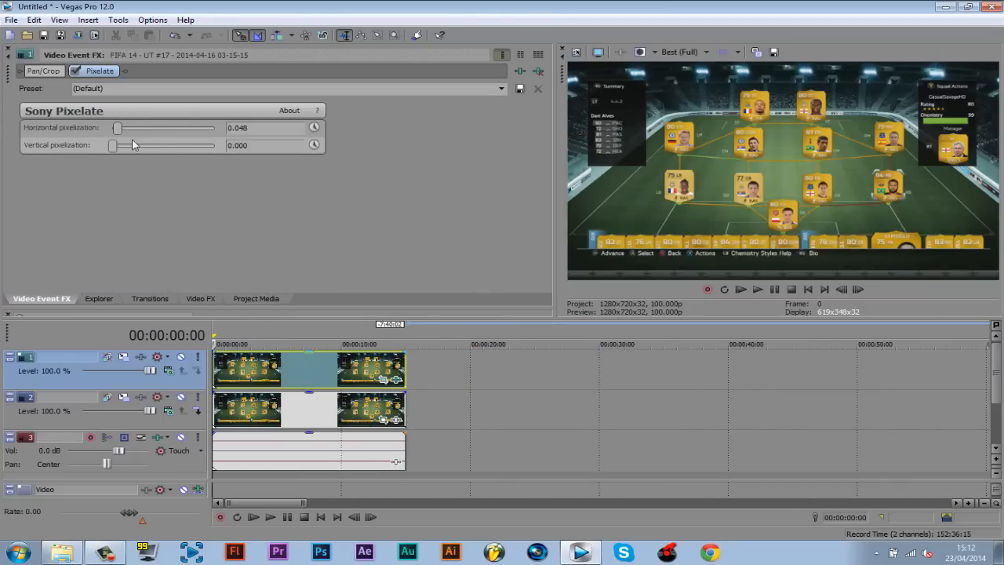
drag(118, 128, 196, 128)
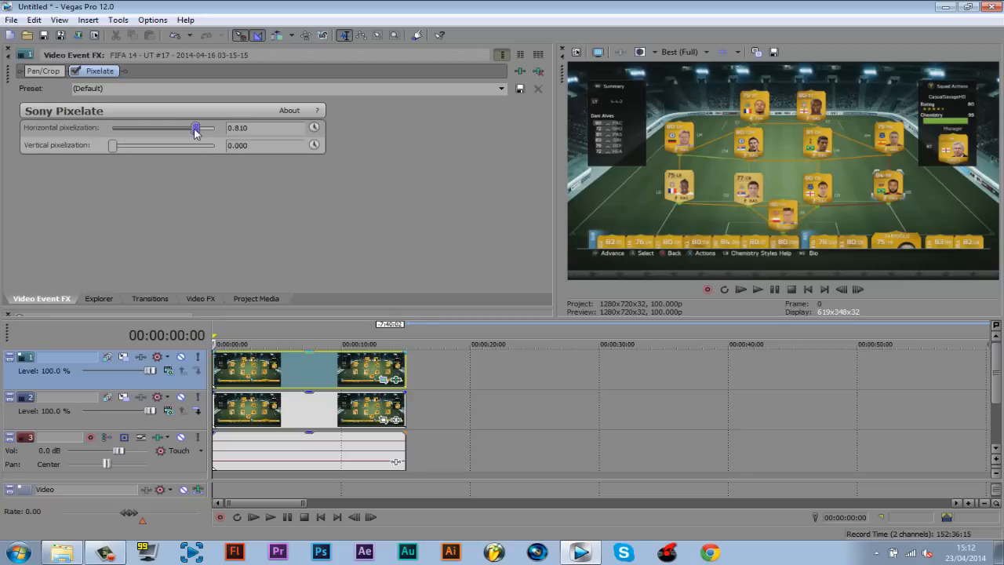
drag(112, 145, 129, 145)
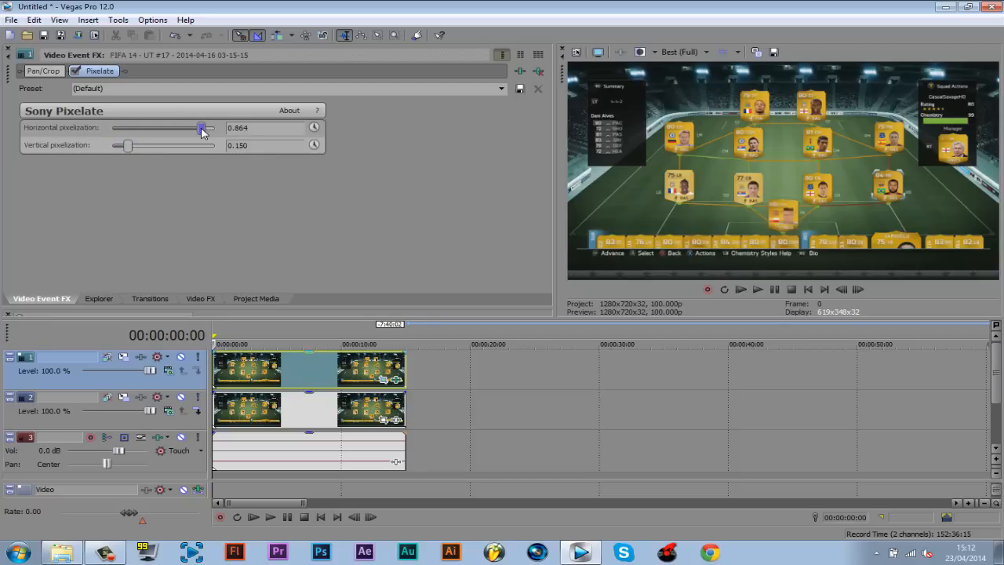
drag(201, 127, 211, 127)
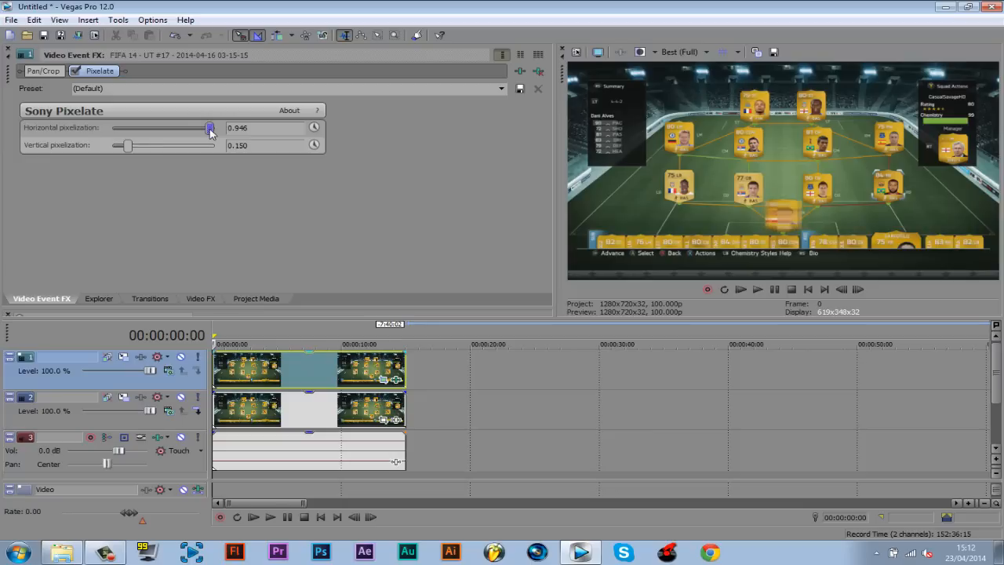
drag(209, 128, 212, 128)
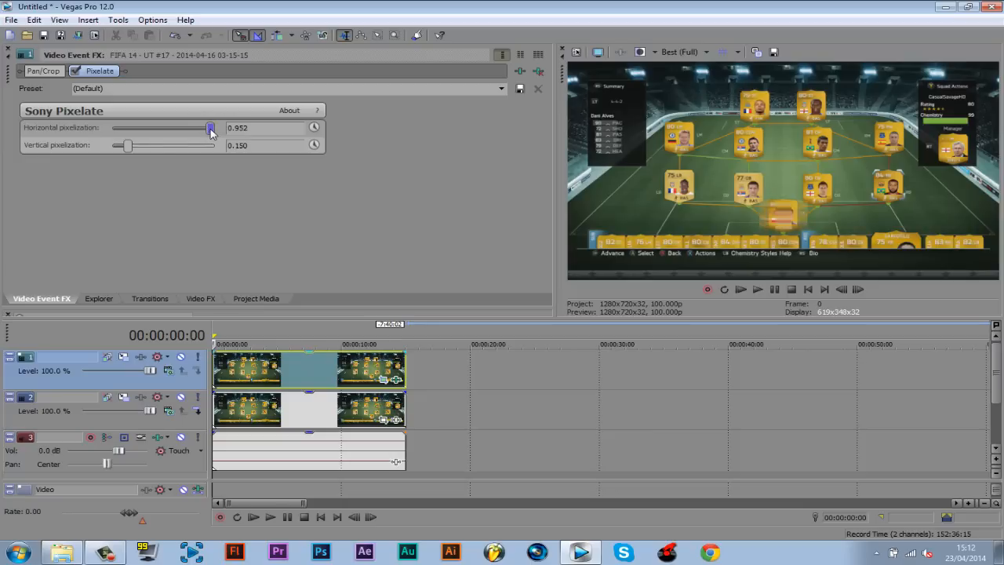
drag(211, 128, 205, 128)
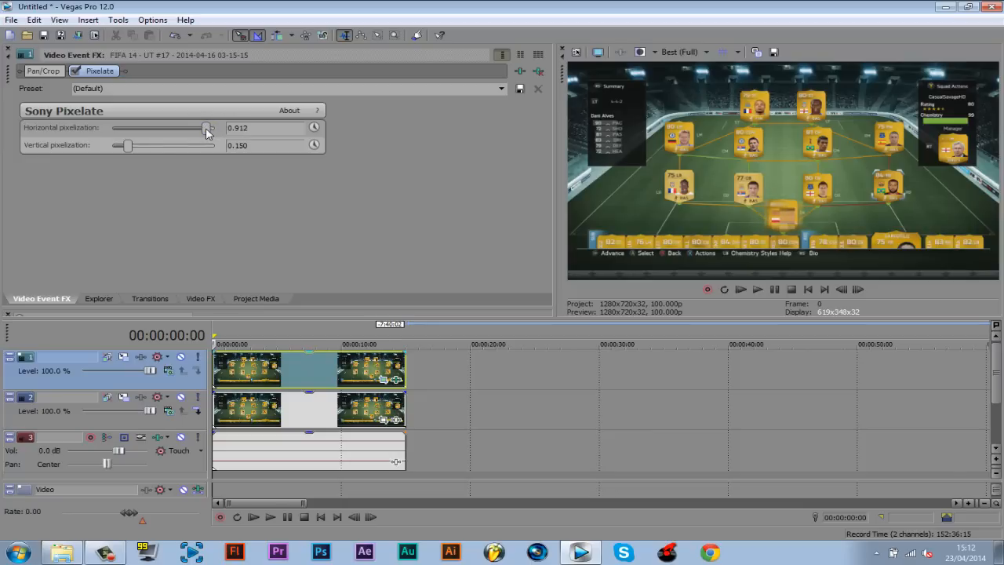
mouse_move(737, 320)
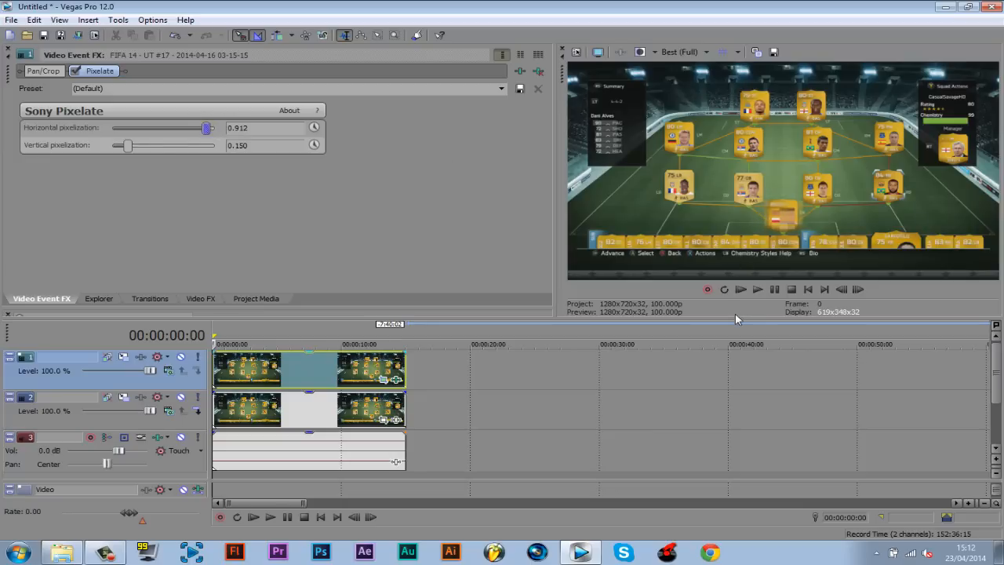